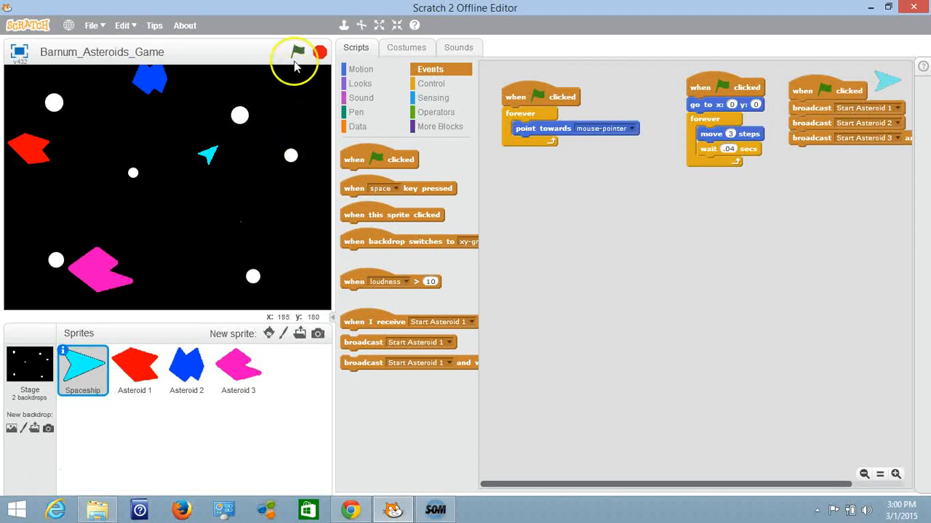
Start the Asteroids game with the green flag so the asteroids drift around the spaceship.
left_click(297, 53)
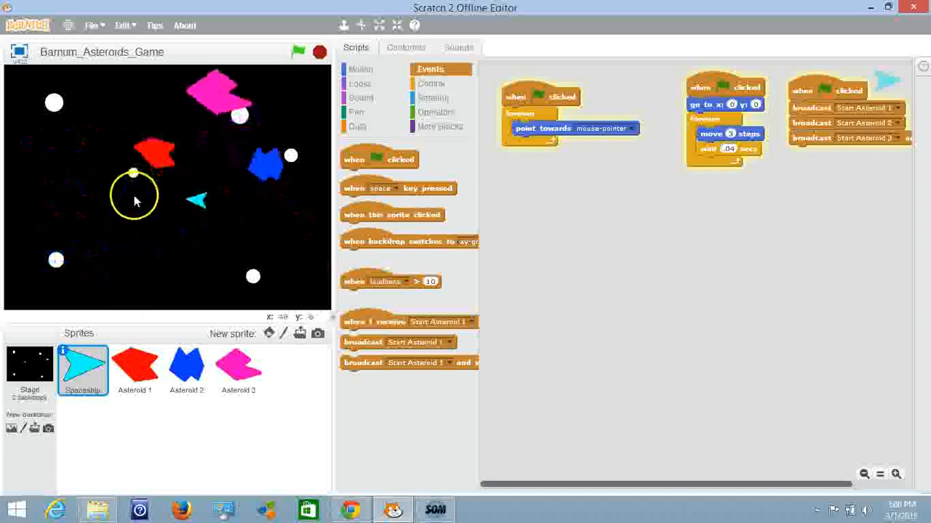
Test-fly the spaceship on the stage, then stop the game with the red stop sign.
left_click(299, 52)
type("4")
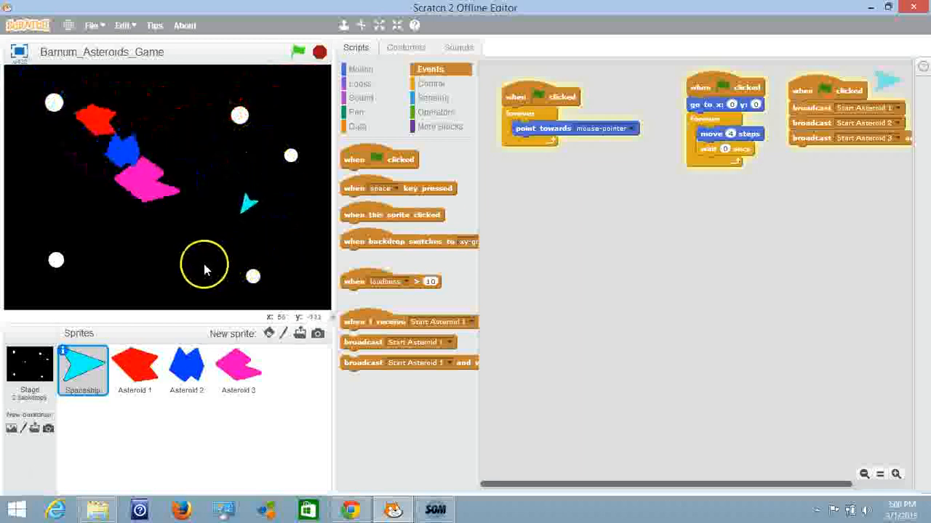
left_click(320, 52)
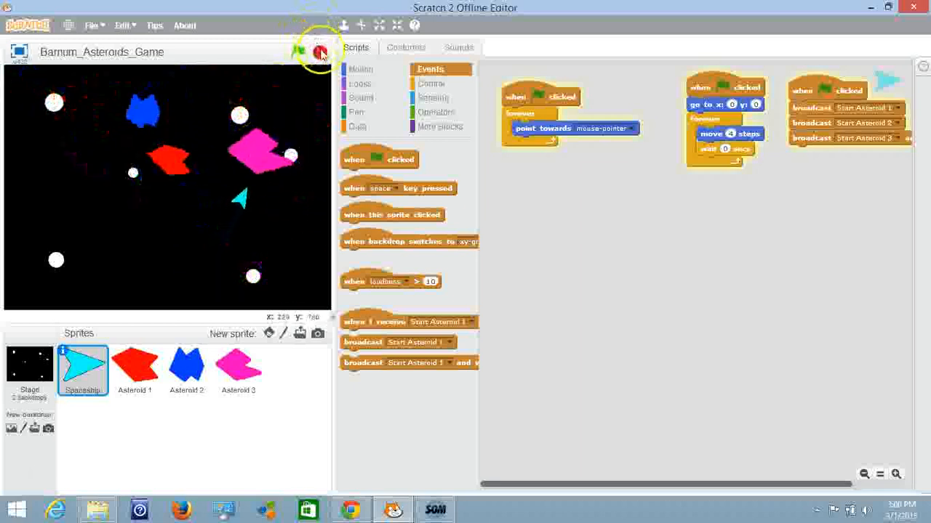
Review the glide block's seconds value in Asteroid 1, Asteroid 2 and Asteroid 3's scripts.
left_click(297, 52)
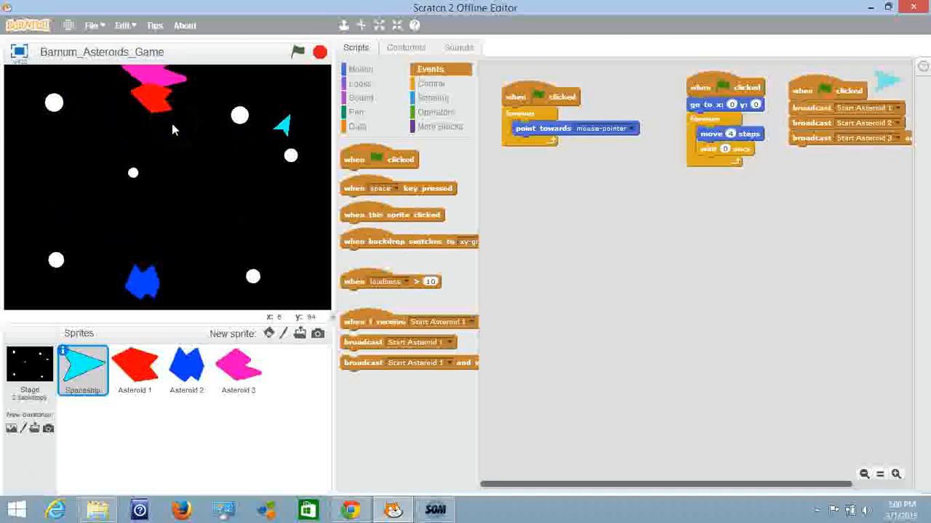
left_click(134, 366)
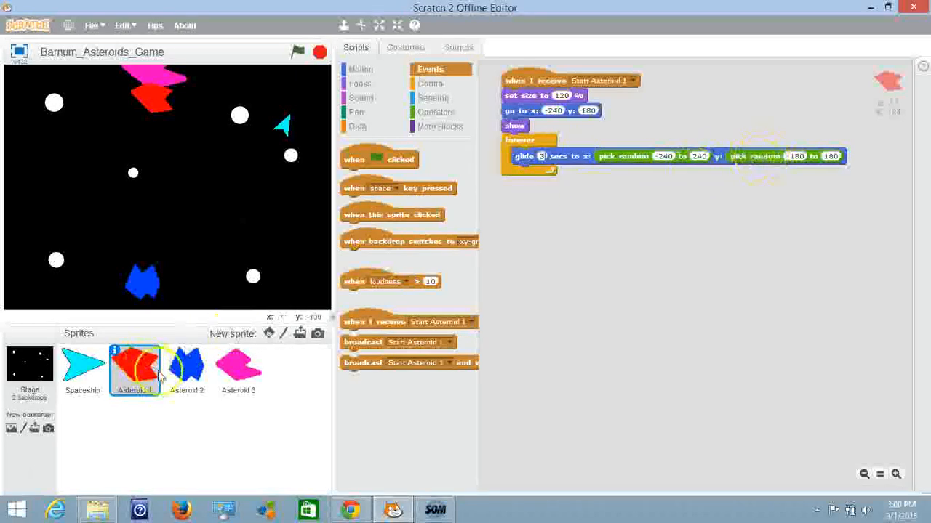
left_click(186, 369)
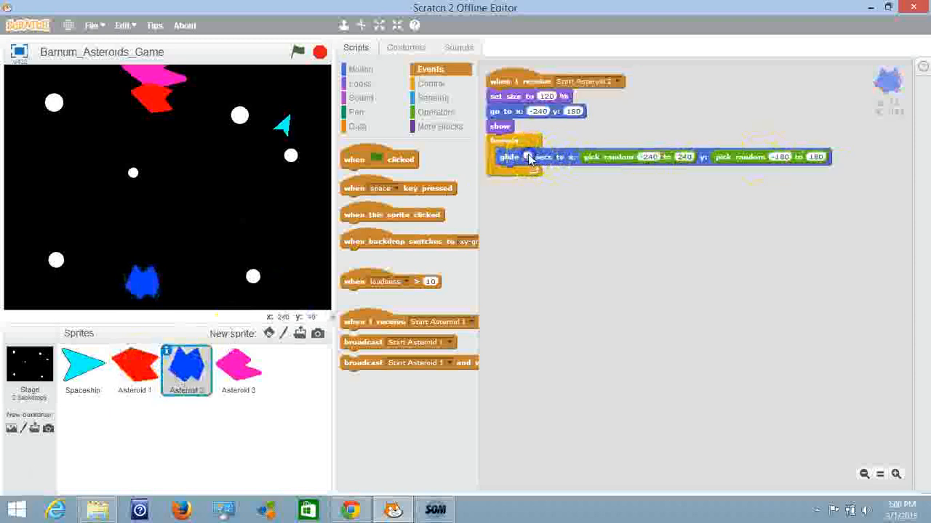
left_click(239, 367)
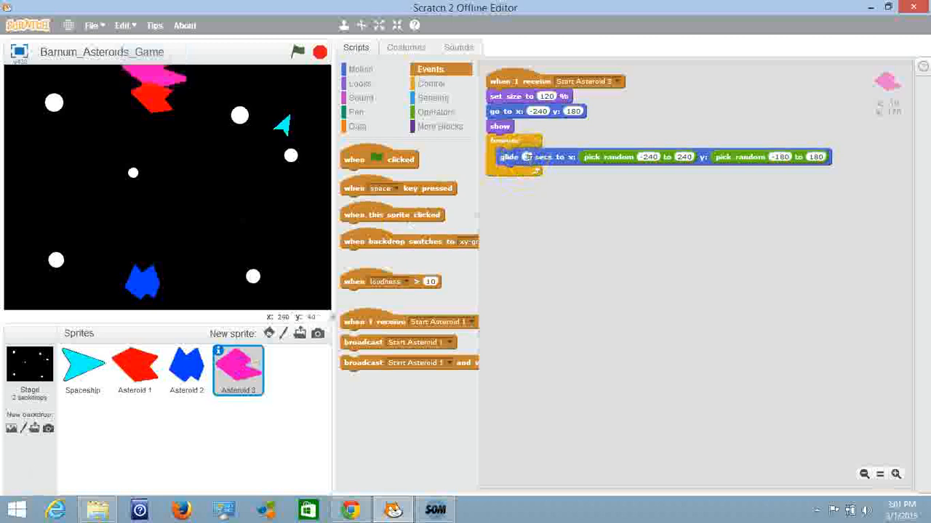
left_click(297, 53)
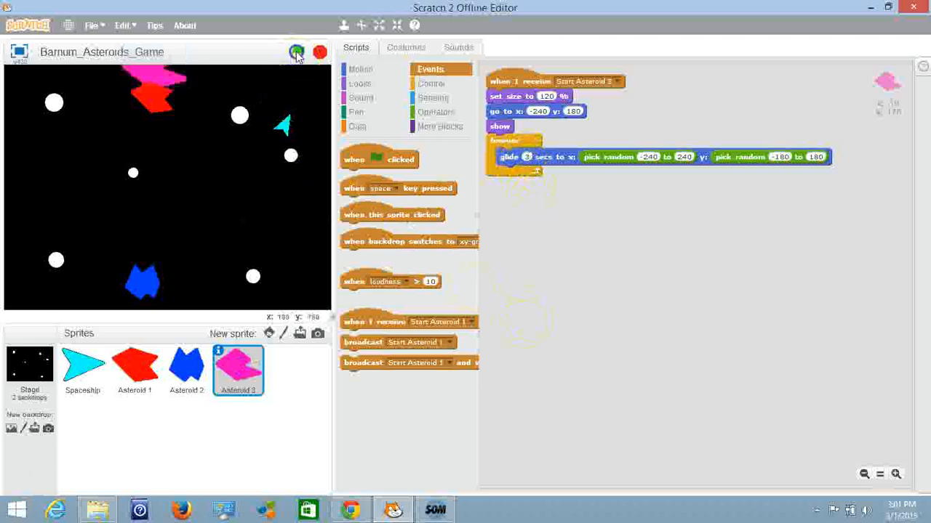
Run the game to watch the asteroids glide around the spaceship, then stop it.
left_click(297, 53)
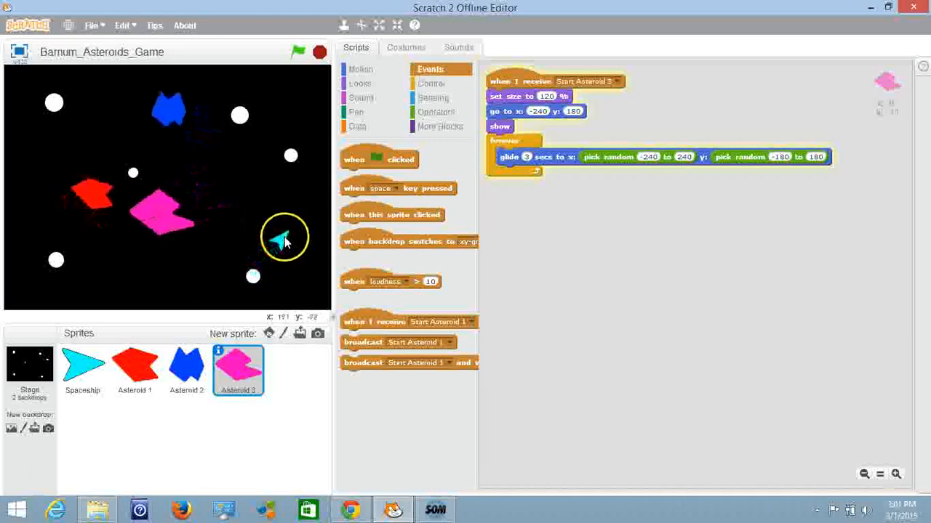
left_click(297, 52)
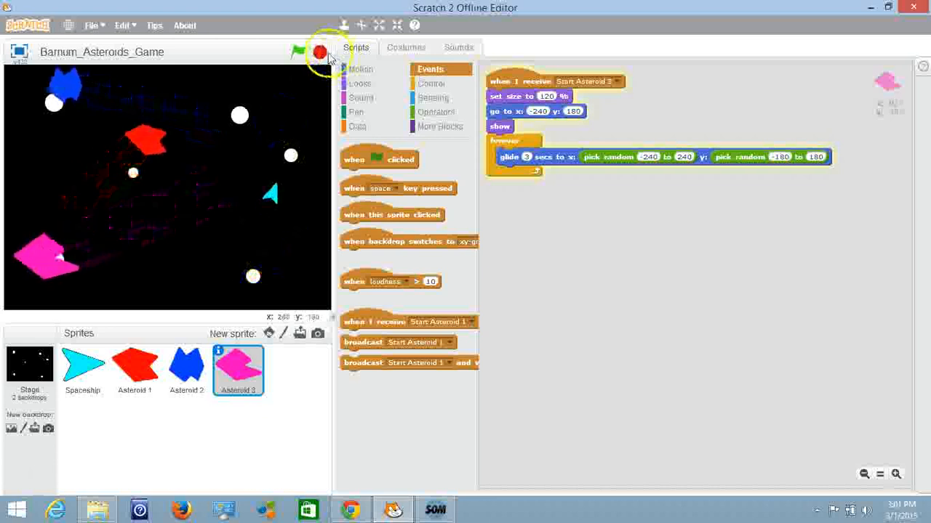